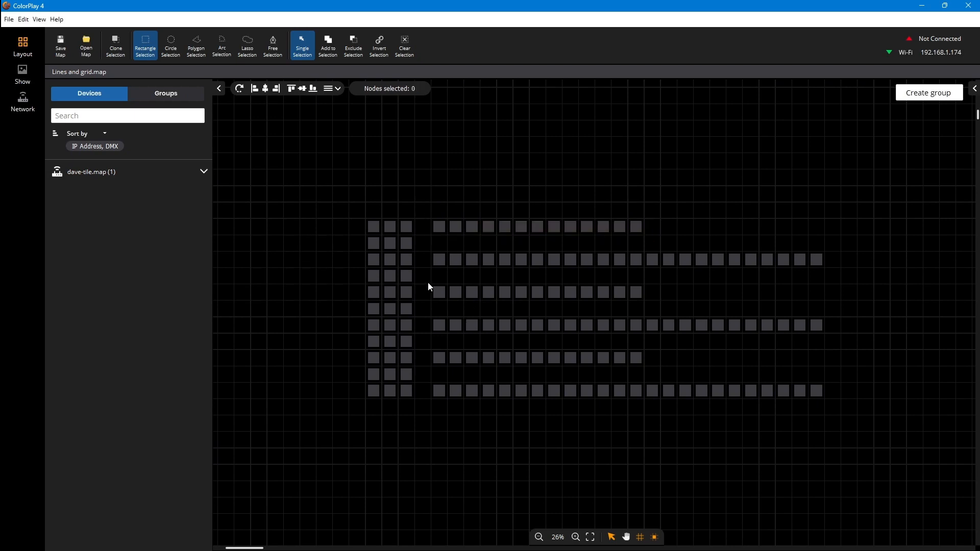
mouse_move(426, 268)
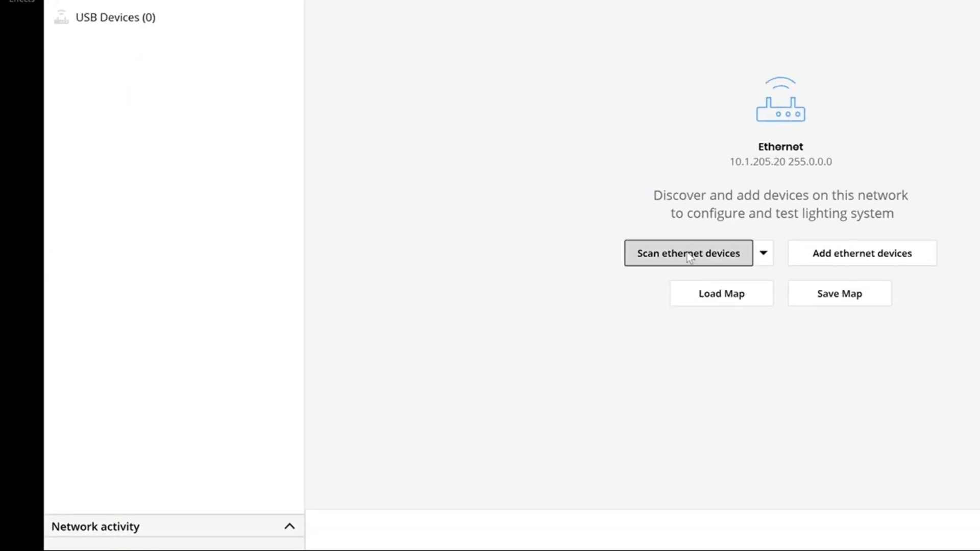
- Scan the network for ethernet lighting devices
left_click(688, 253)
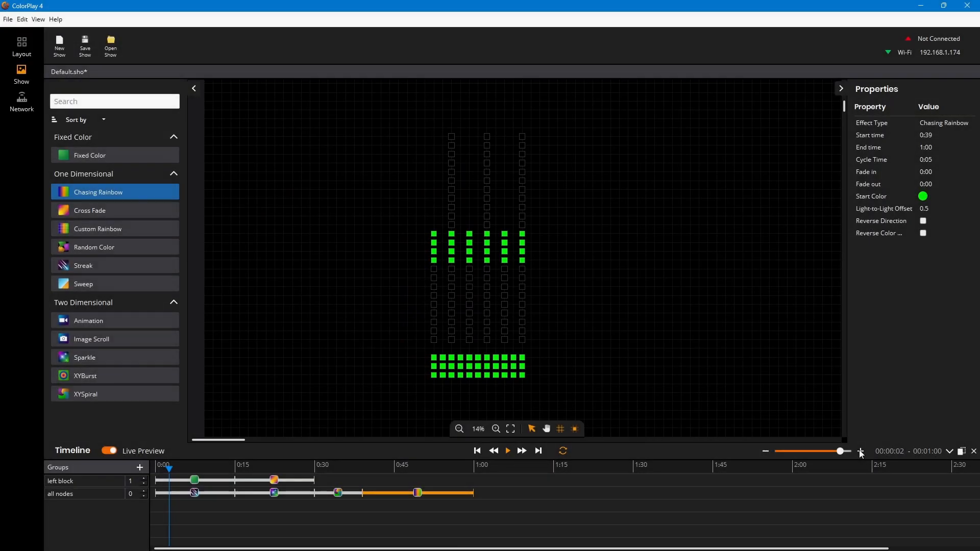
- Inspect the Chasing Rainbow start colour's RGB values, then select the Cross Fade effect on the timeline
left_click(861, 450)
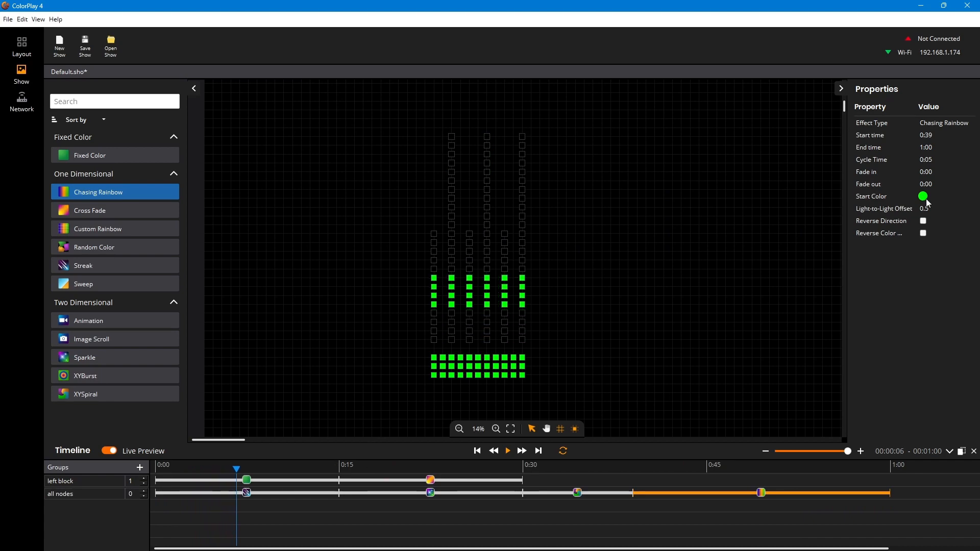
left_click(923, 196)
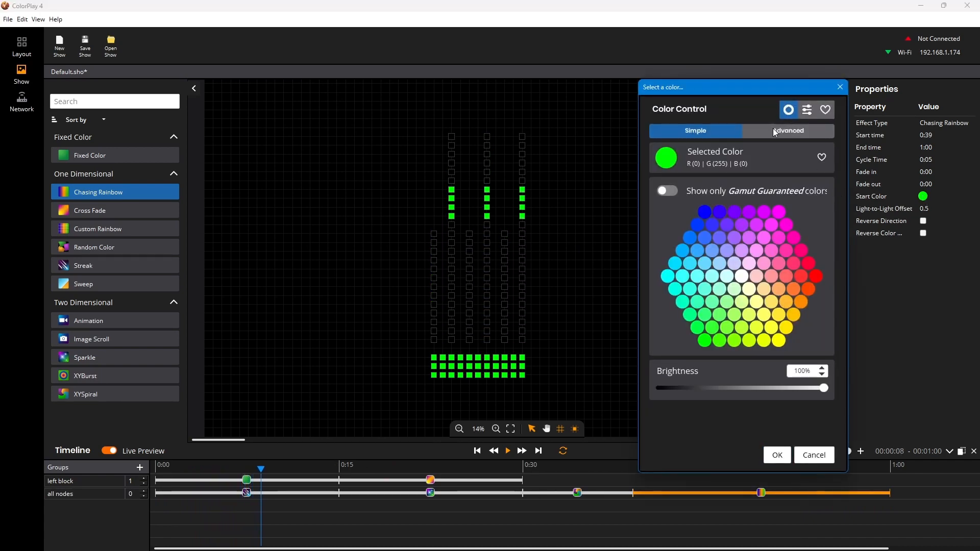
left_click(788, 131)
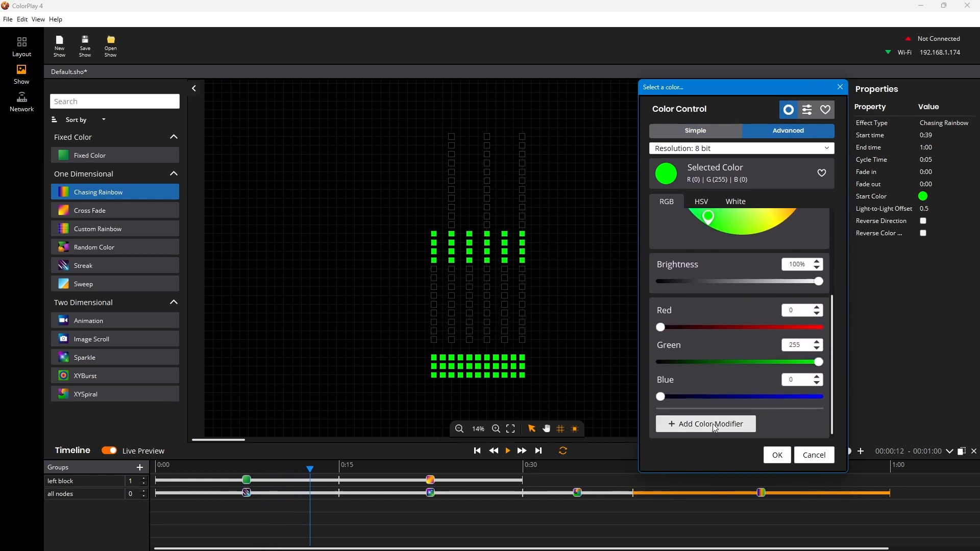
left_click(706, 424)
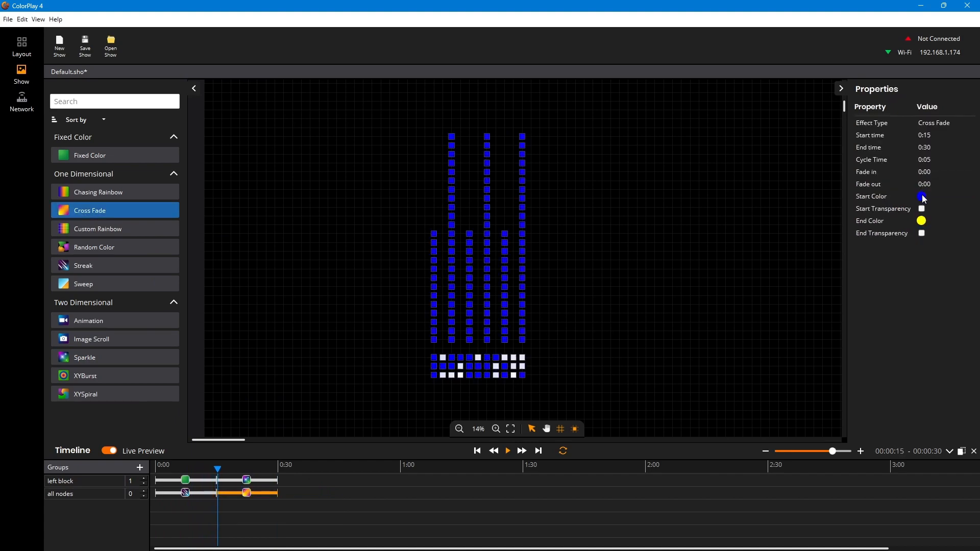
- Change the Cross Fade start colour from blue to red and return to the Layout map
left_click(922, 197)
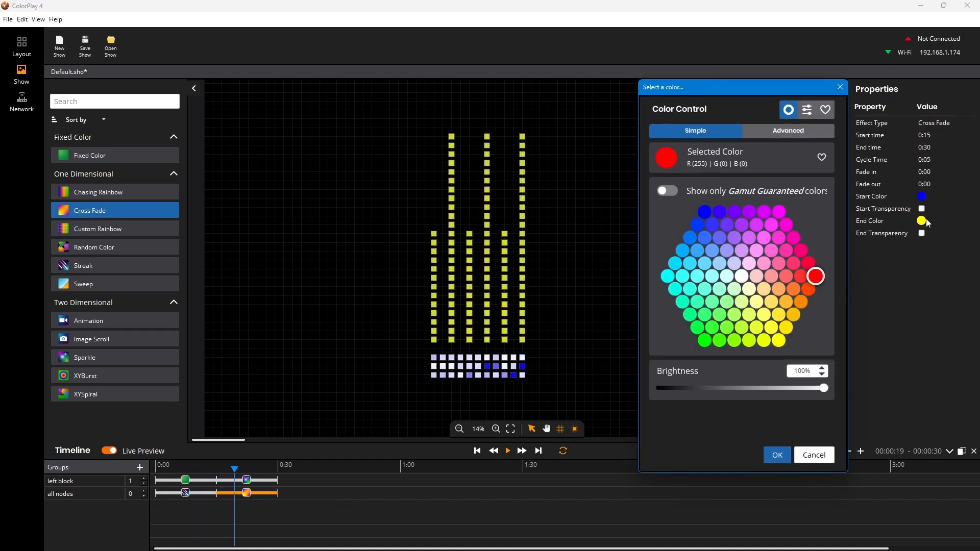
left_click(776, 455)
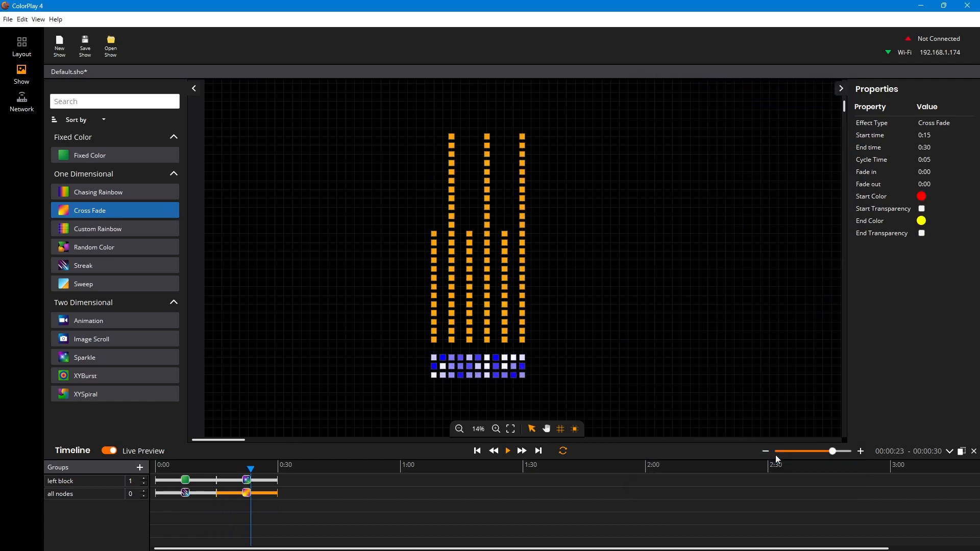
left_click(921, 196)
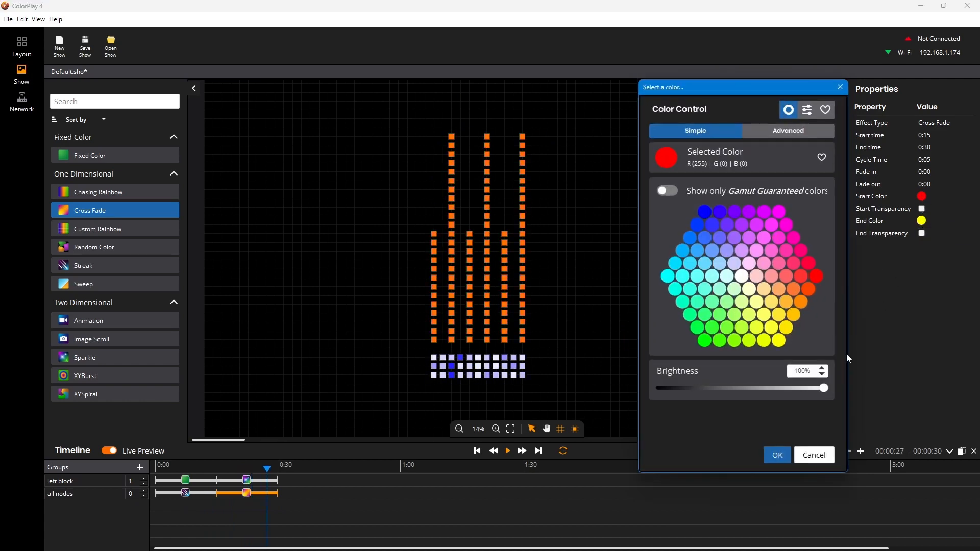
left_click(777, 455)
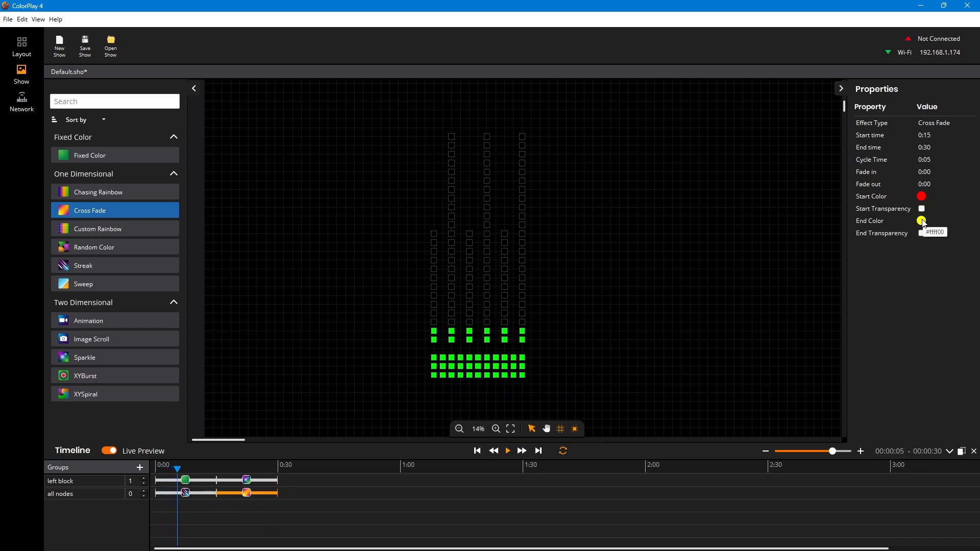
left_click(21, 47)
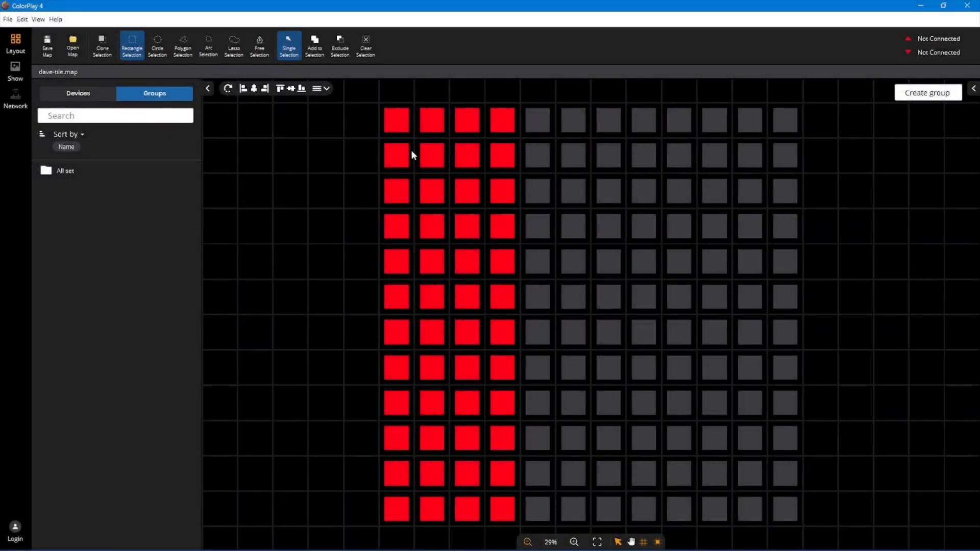